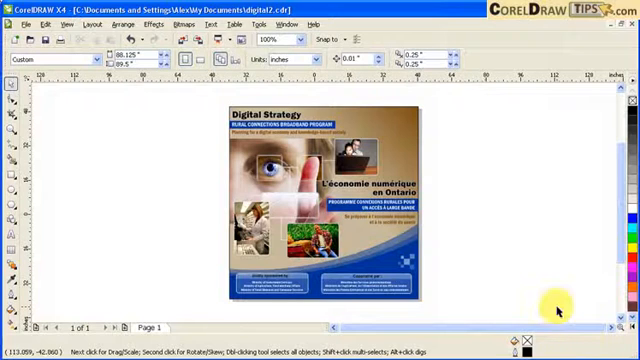
pyautogui.moveTo(556, 310)
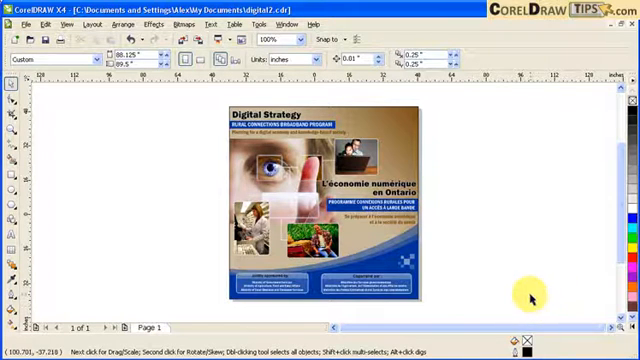
pyautogui.moveTo(452, 237)
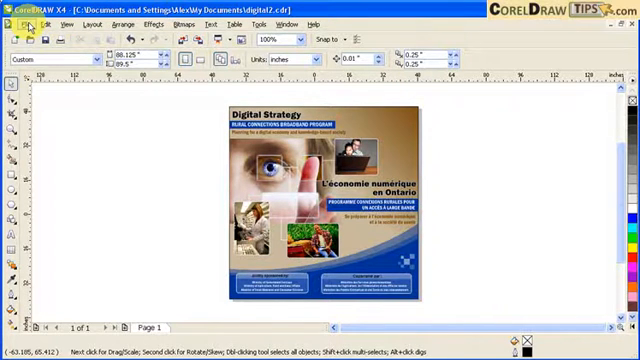
# Browse the File, Edit and Layout menus and the preset page size list without changes
pyautogui.click(26, 24)
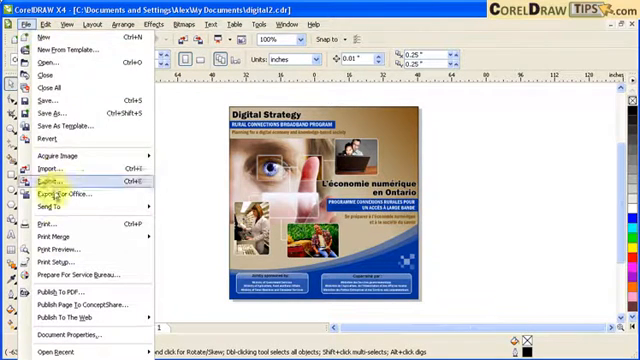
pyautogui.moveTo(60, 157)
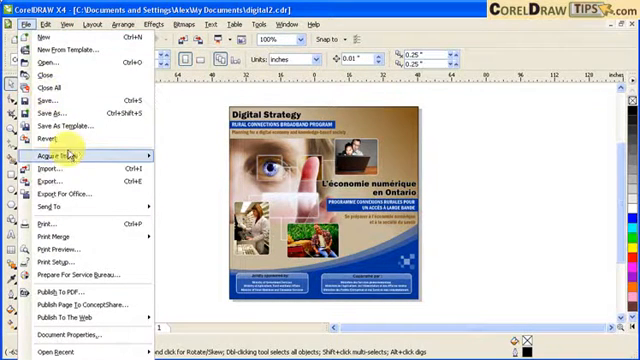
pyautogui.click(63, 24)
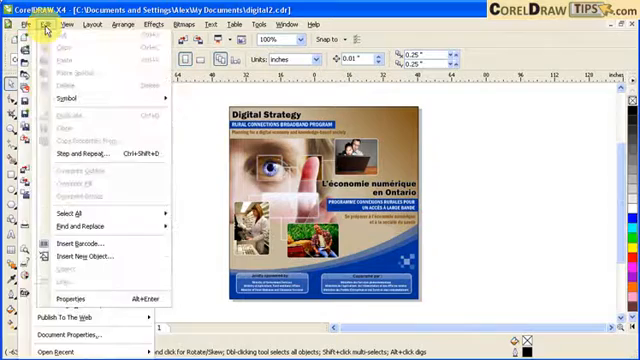
pyautogui.click(106, 24)
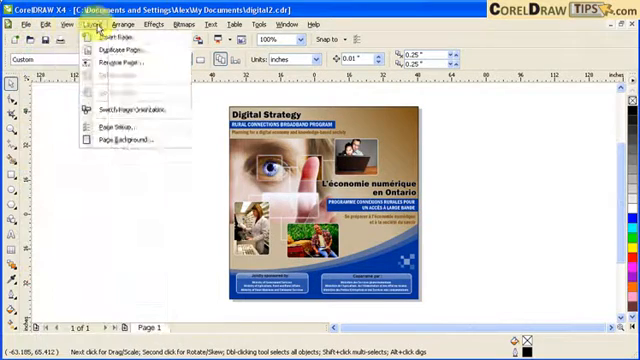
pyautogui.click(209, 23)
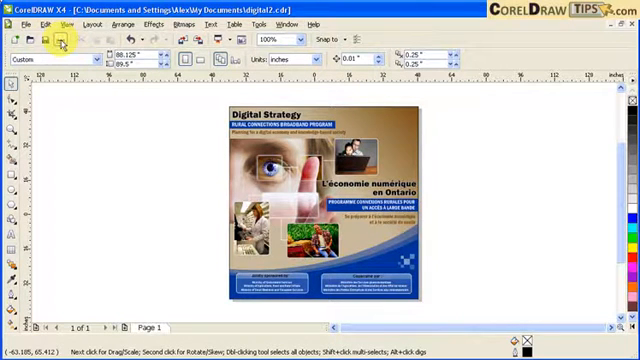
pyautogui.moveTo(63, 40)
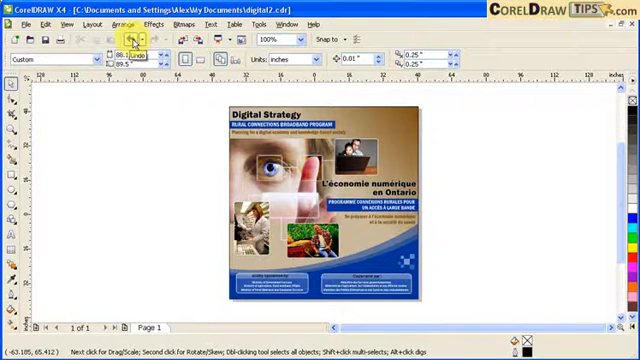
pyautogui.moveTo(167, 43)
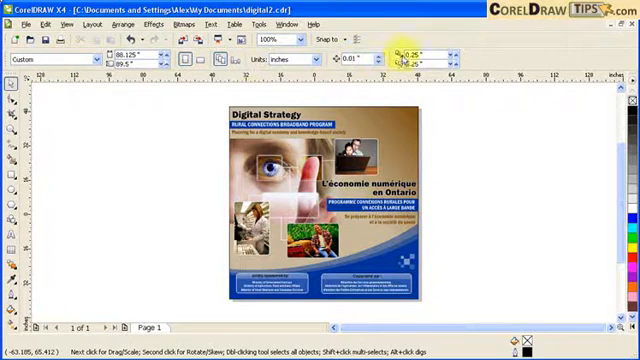
pyautogui.click(90, 57)
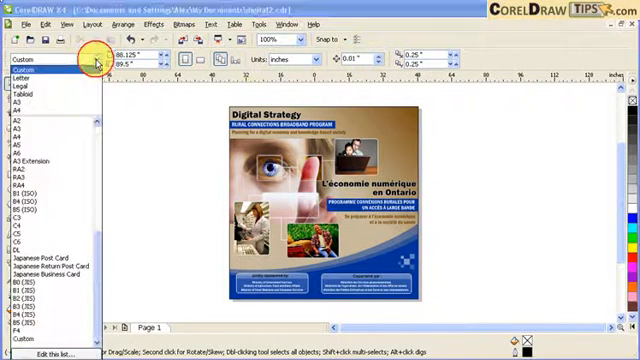
pyautogui.click(90, 57)
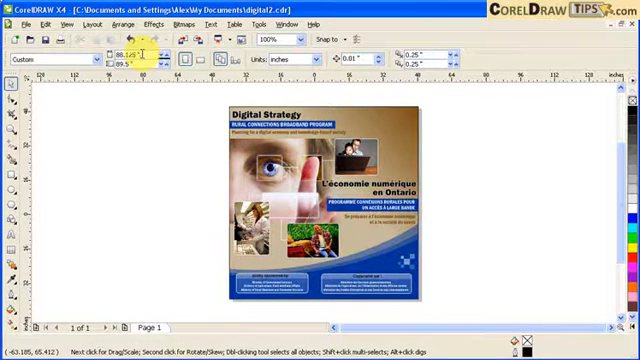
pyautogui.moveTo(130, 55)
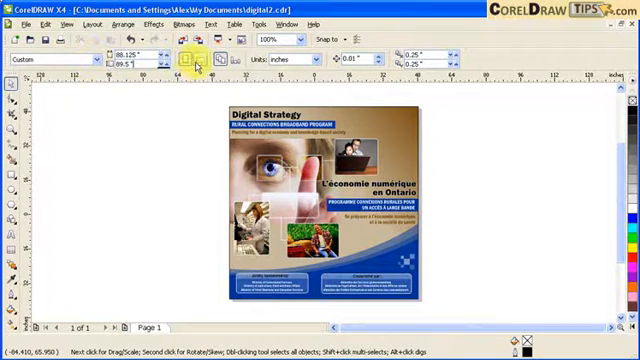
pyautogui.moveTo(12, 150)
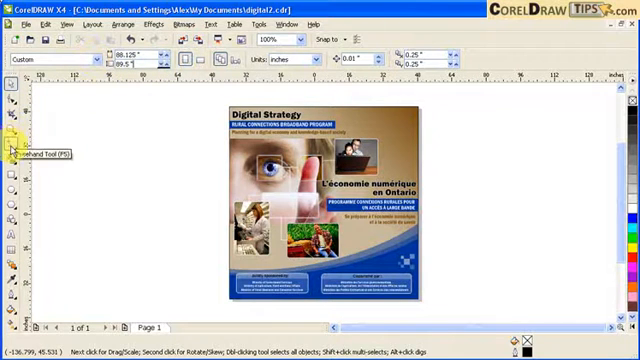
# With the Zoom tool, fit the flyer to page width, then to page height
pyautogui.click(10, 131)
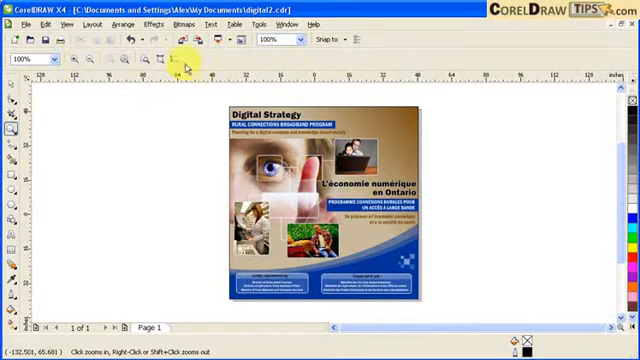
pyautogui.moveTo(178, 67)
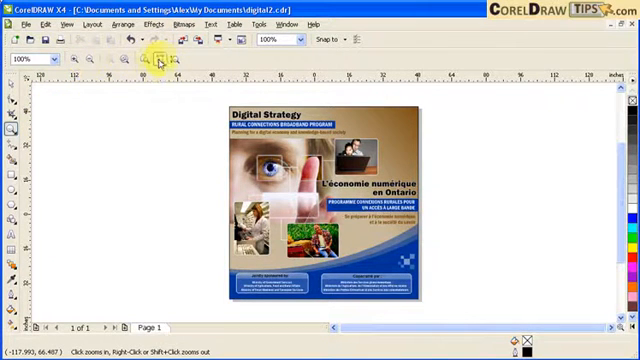
pyautogui.click(159, 58)
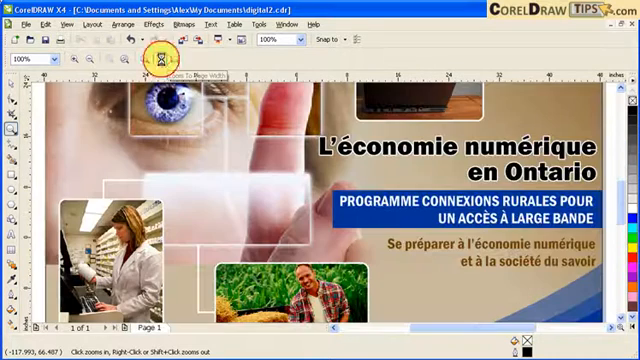
pyautogui.click(170, 53)
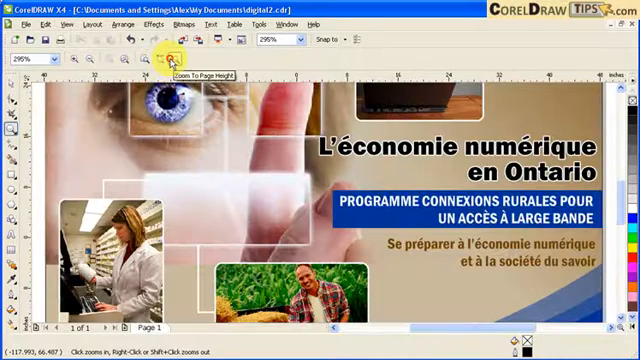
pyautogui.click(170, 55)
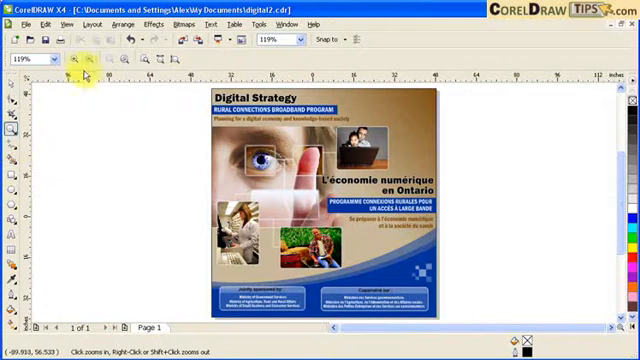
pyautogui.moveTo(76, 67)
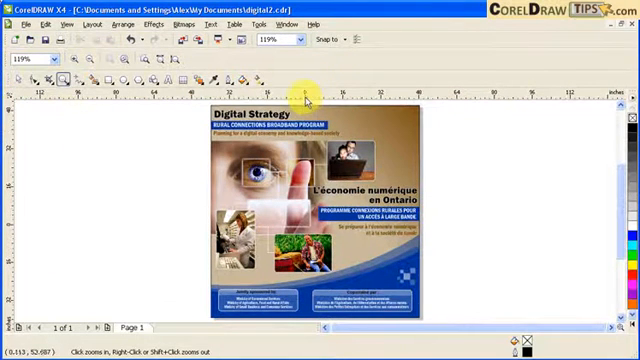
pyautogui.moveTo(10, 85)
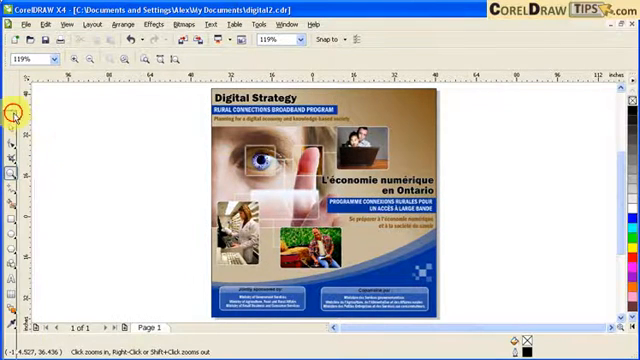
# Switch back to the Pick tool for selecting objects
pyautogui.click(65, 115)
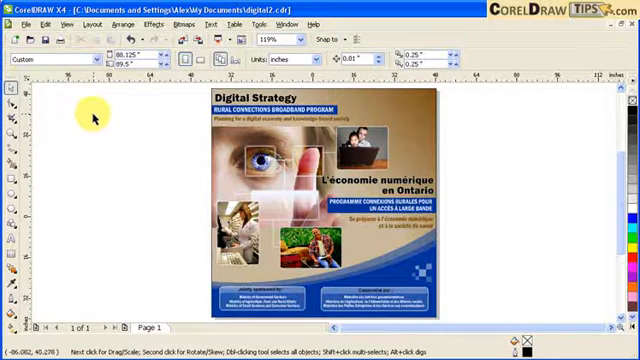
pyautogui.moveTo(82, 78)
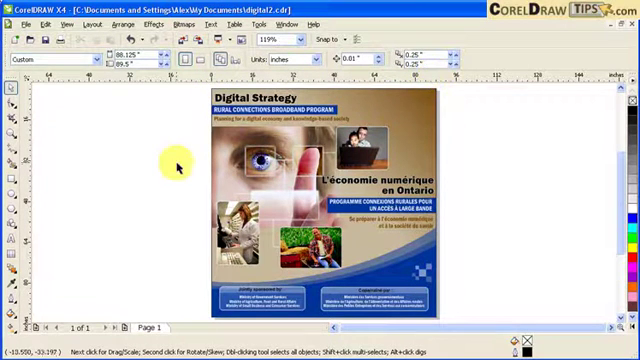
pyautogui.moveTo(162, 160)
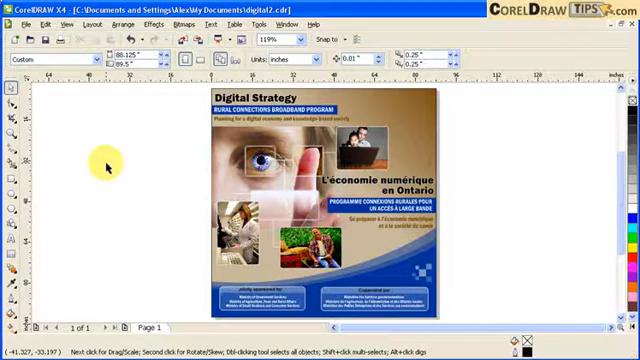
pyautogui.moveTo(560, 138)
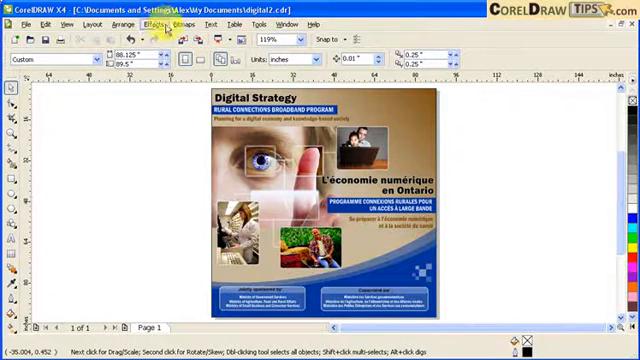
# Open the Lens docker from the Effects menu, showing no lens effect
pyautogui.click(158, 24)
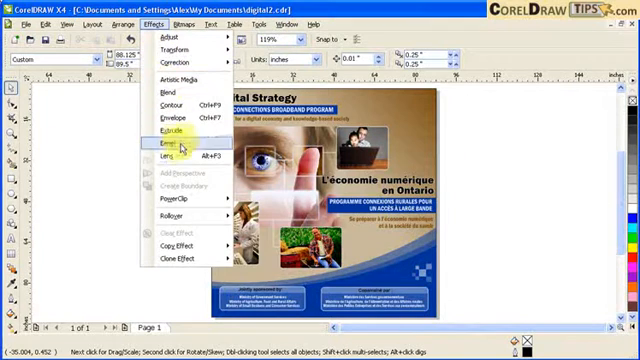
pyautogui.click(178, 158)
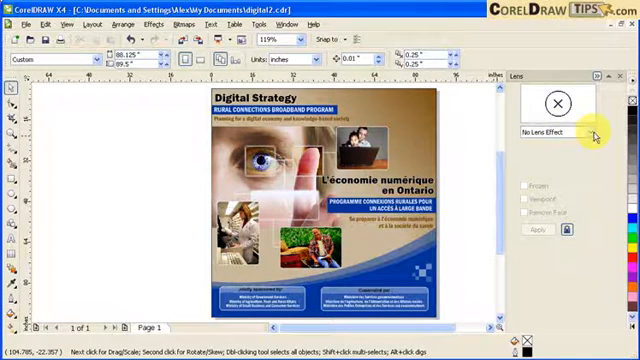
pyautogui.click(156, 24)
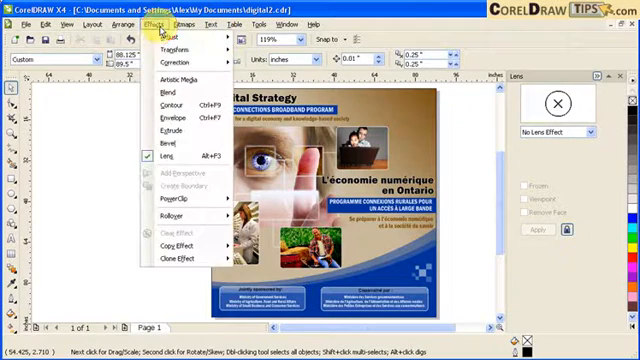
# Blend two desktop rectangles into a stepped grey-to-red blend left of the flyer
pyautogui.click(172, 92)
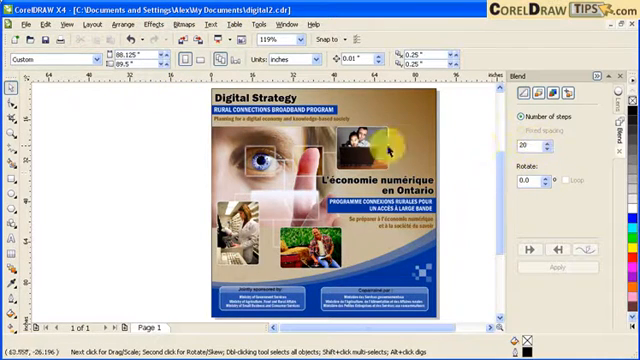
pyautogui.moveTo(380, 150); pyautogui.dragTo(90, 150)
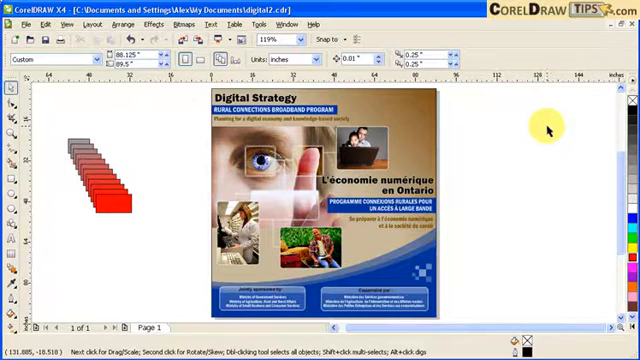
pyautogui.moveTo(167, 260)
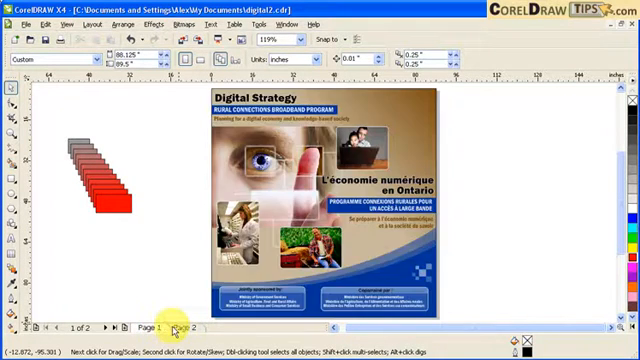
# View the new Page 2, then return to Page 1
pyautogui.click(178, 327)
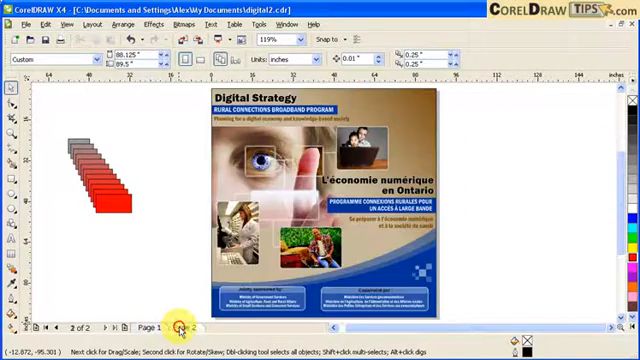
pyautogui.click(152, 328)
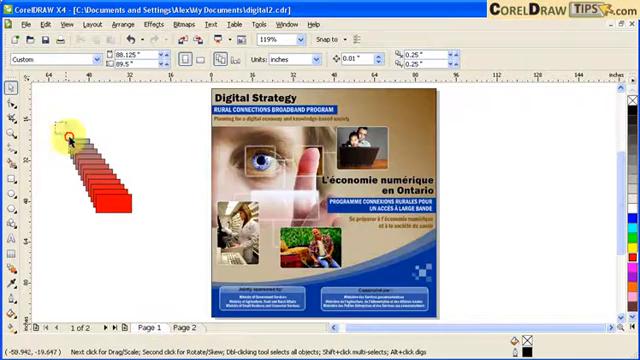
# Delete the grey-to-red blended rectangles from the desktop
pyautogui.click(65, 24)
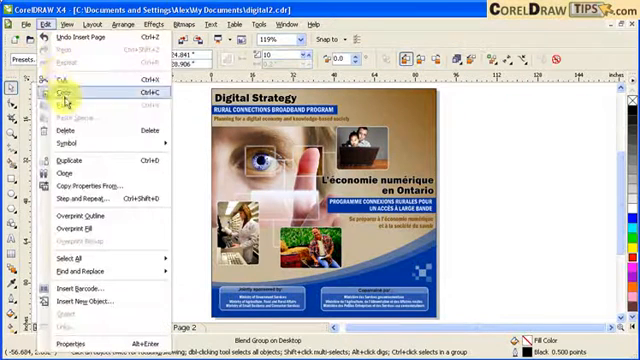
pyautogui.click(62, 92)
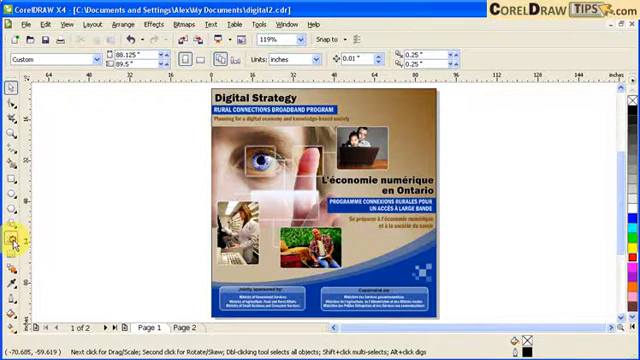
# Start a large Arial artistic text object on the desktop left of the flyer
pyautogui.click(13, 238)
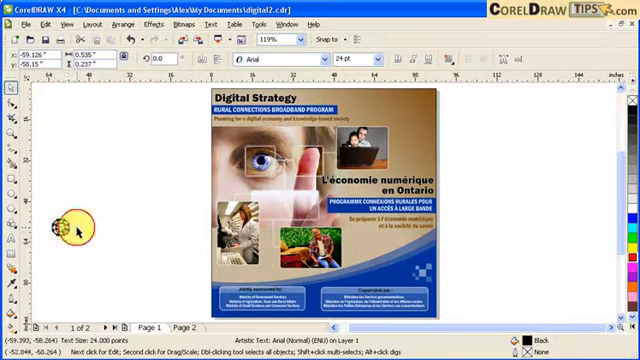
pyautogui.click(68, 227)
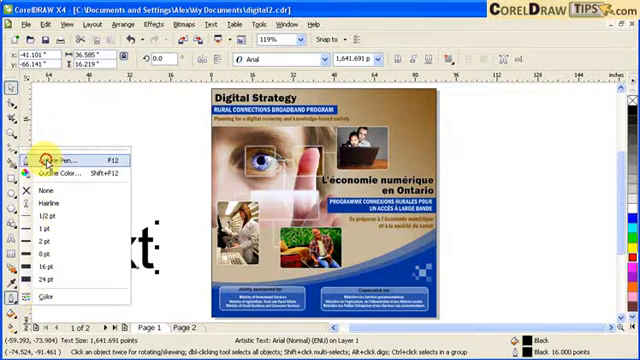
# Change the text's 16-point outline colour from black to red
pyautogui.click(58, 159)
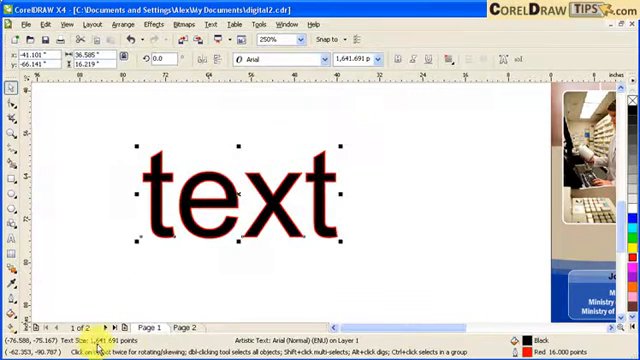
pyautogui.moveTo(408, 265)
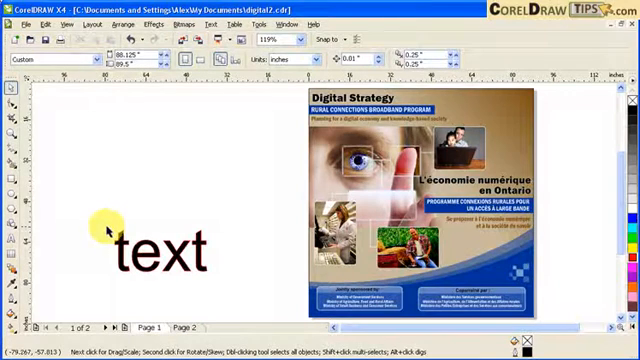
pyautogui.moveTo(140, 187)
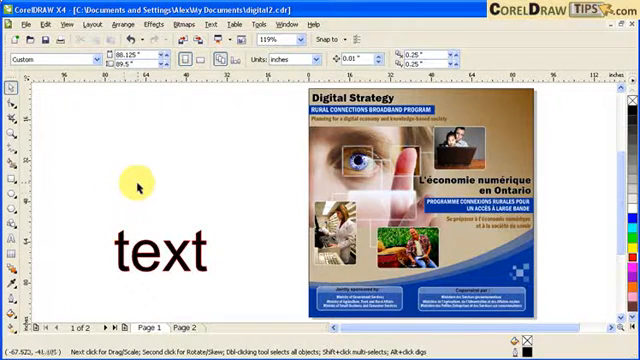
pyautogui.moveTo(145, 184)
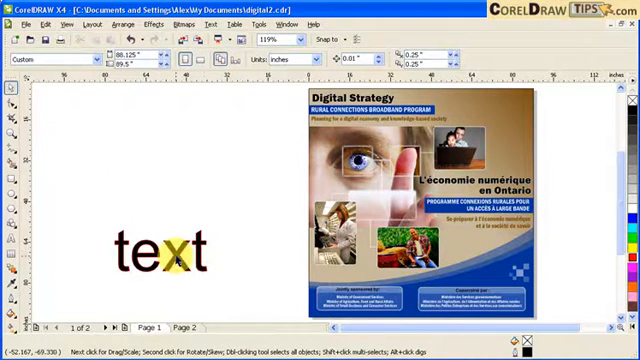
# Fill the text Deep Yellow from the floating default palette, then close it
pyautogui.click(150, 248)
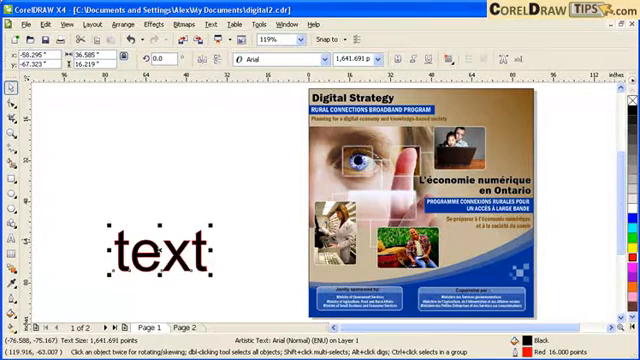
pyautogui.click(629, 232)
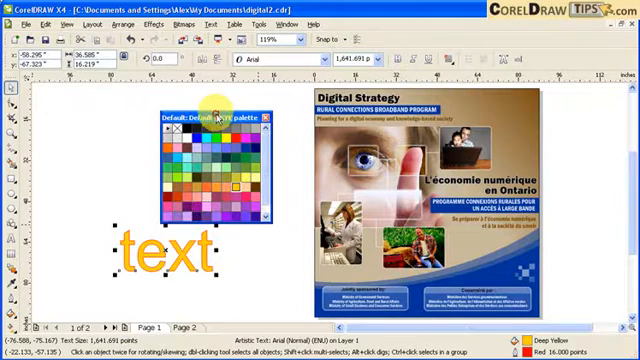
pyautogui.click(267, 117)
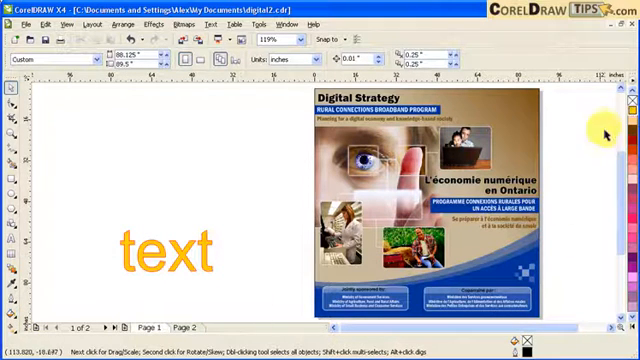
pyautogui.moveTo(340, 278)
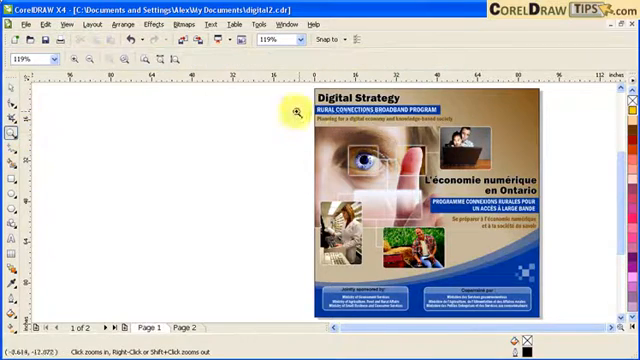
pyautogui.click(299, 110)
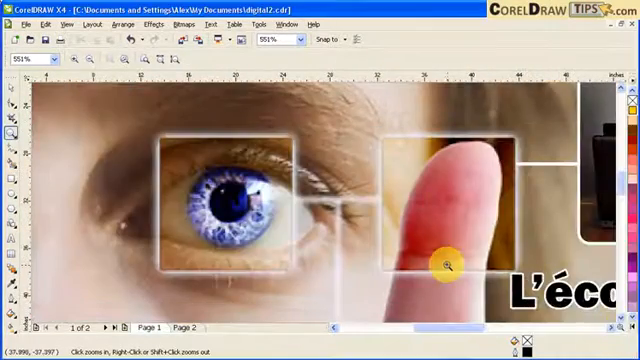
pyautogui.rightClick(448, 263)
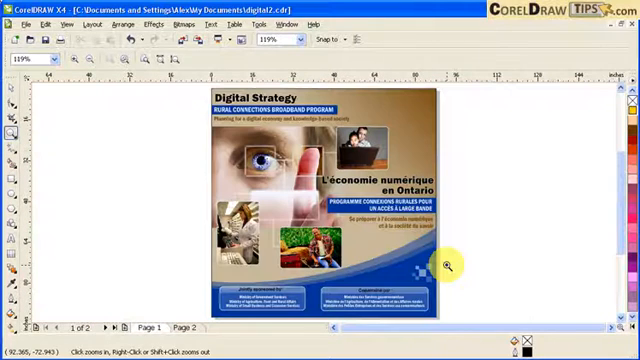